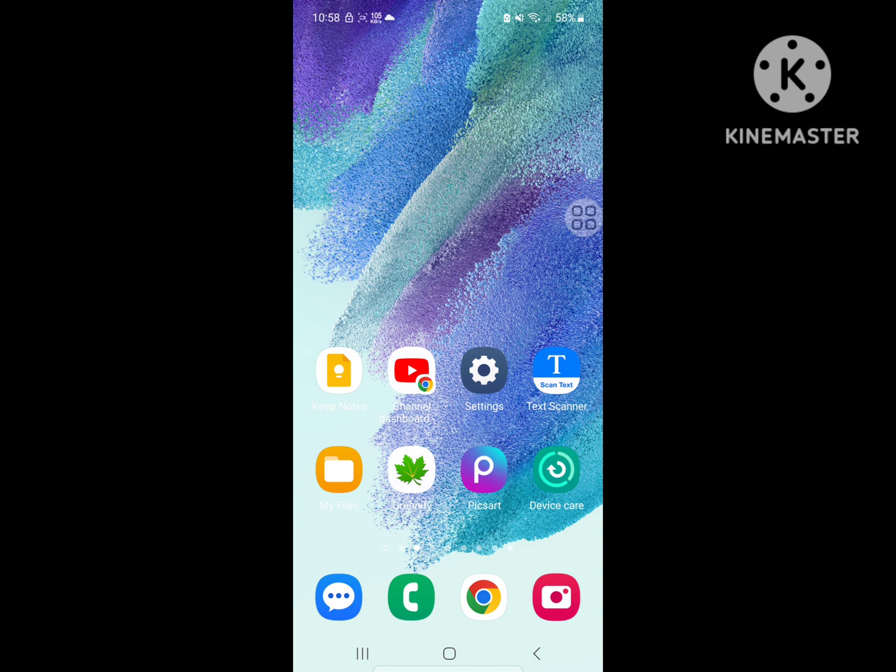
- Launch Settings from the home screen and go to the Apps list
left_click(583, 217)
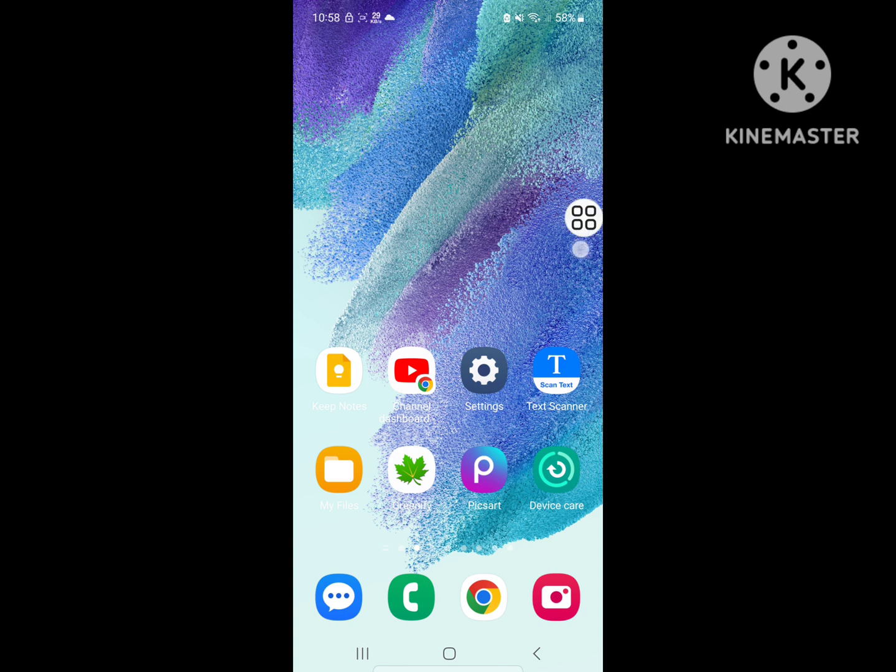
left_click_drag(584, 218, 539, 293)
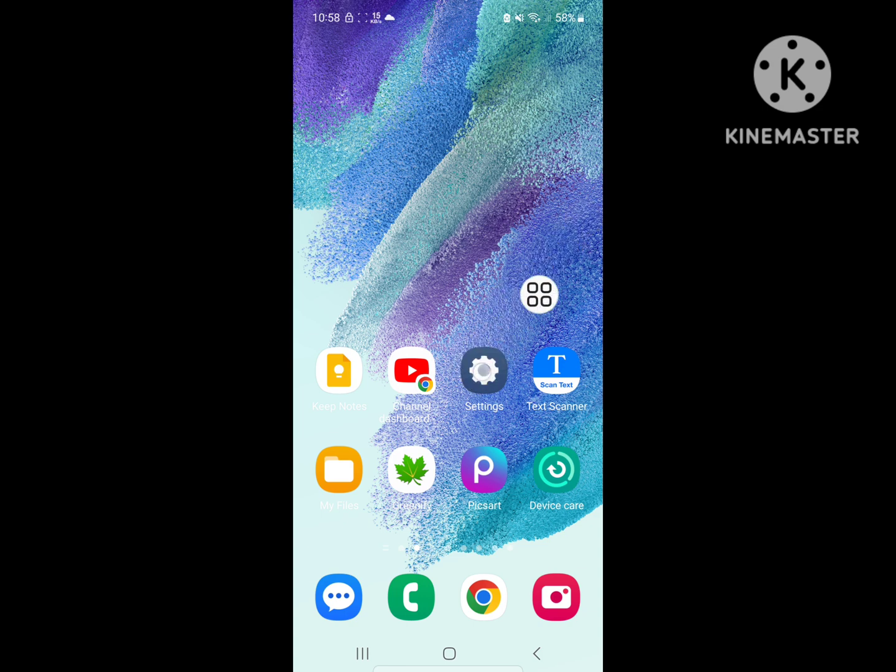
left_click(485, 371)
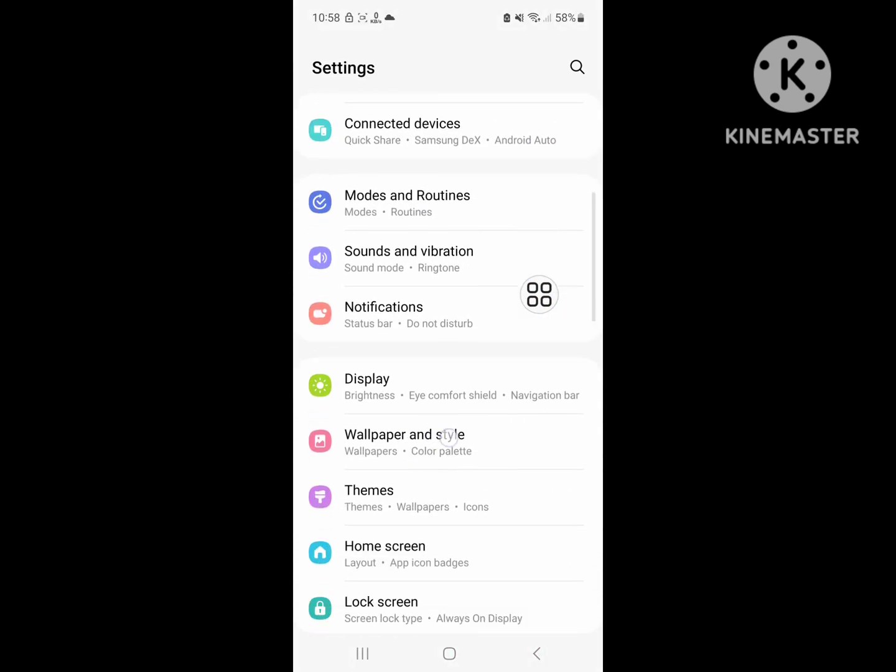
scroll("down", 3)
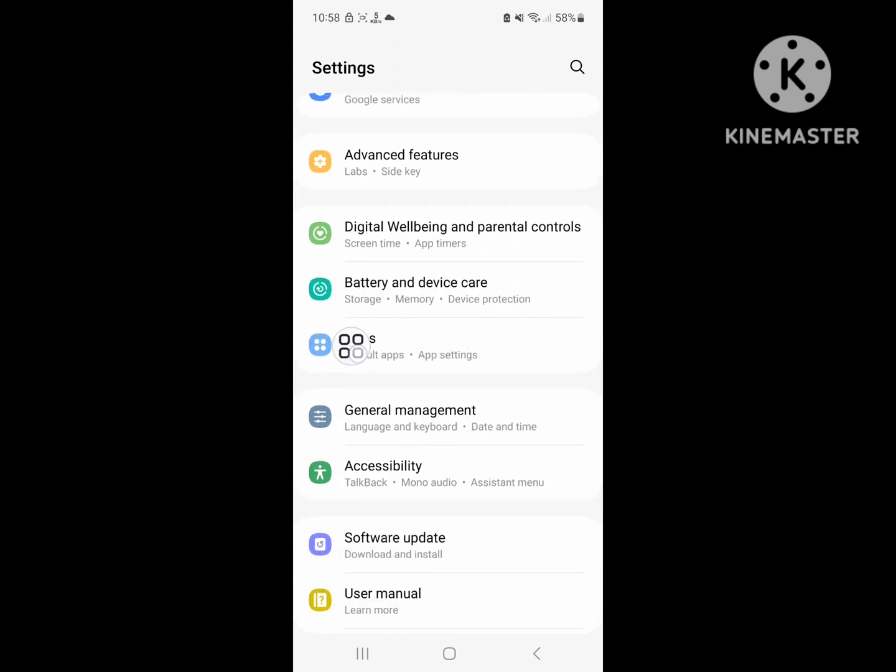
left_click(355, 346)
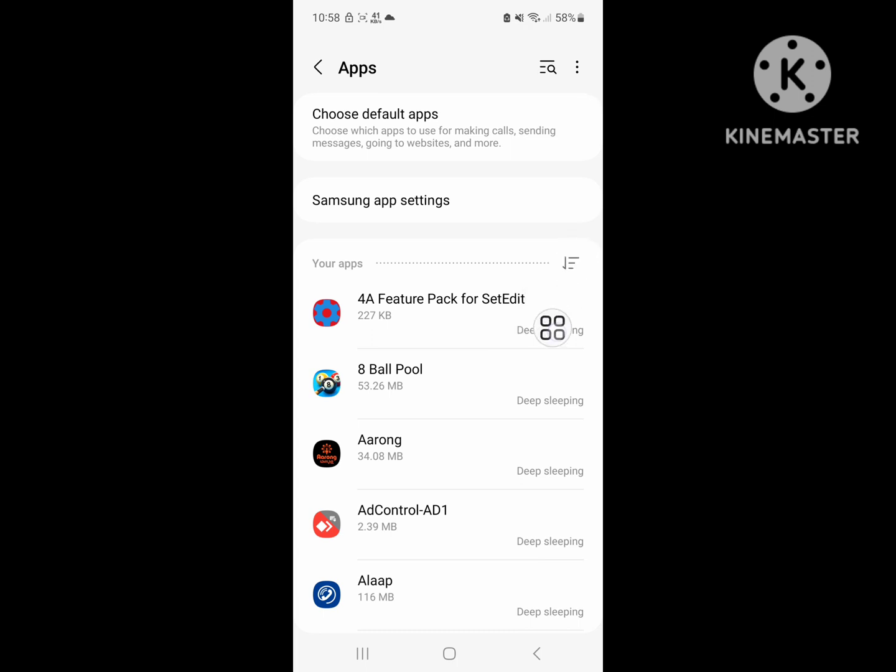
- Enable Show system apps in the filter and sort options and apply it
left_click(570, 264)
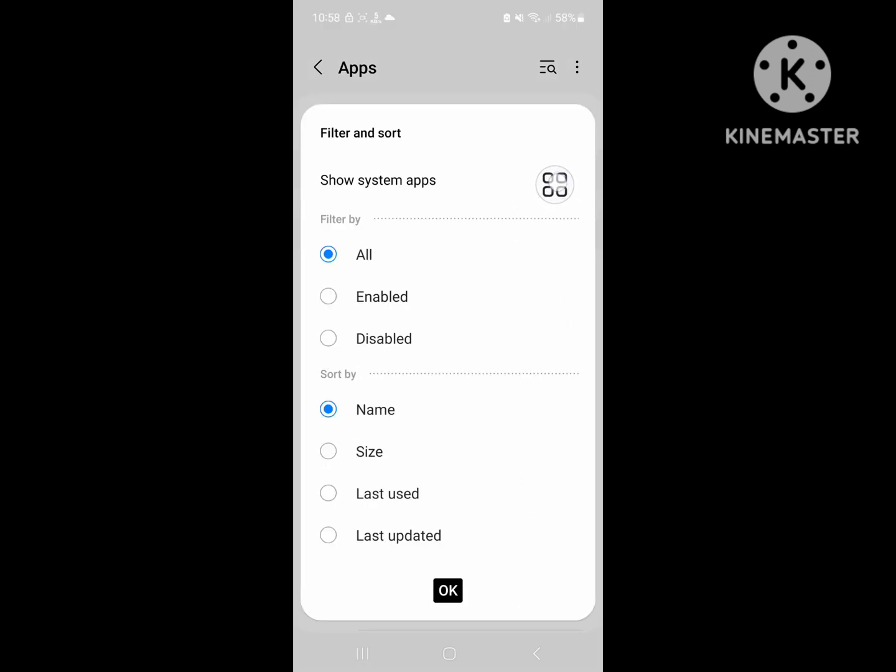
left_click(555, 184)
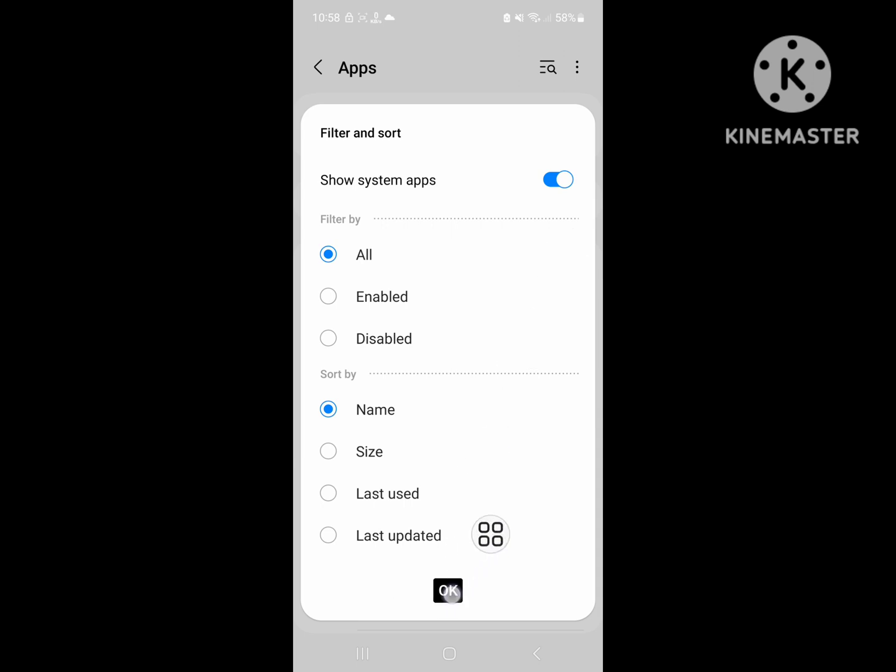
left_click(448, 590)
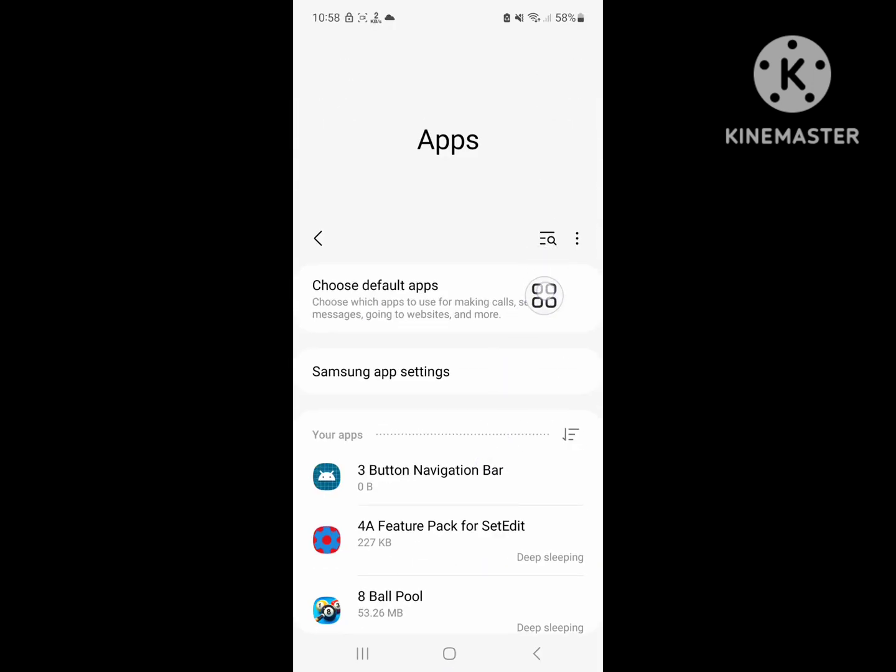
- Search the app list for 'sa' and go to the Samsung account app's Storage details
left_click(547, 239)
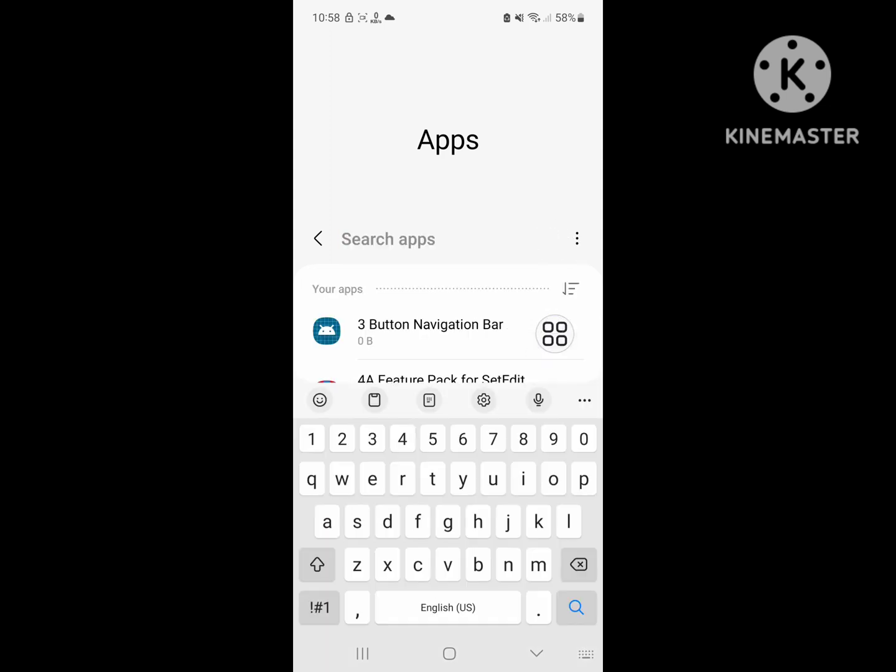
type("samsung acco")
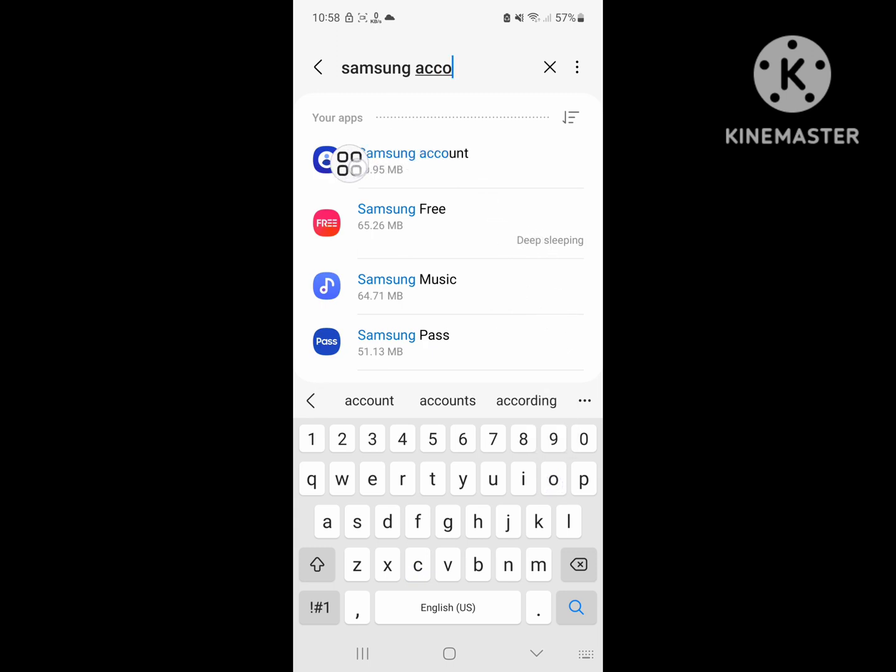
left_click(416, 153)
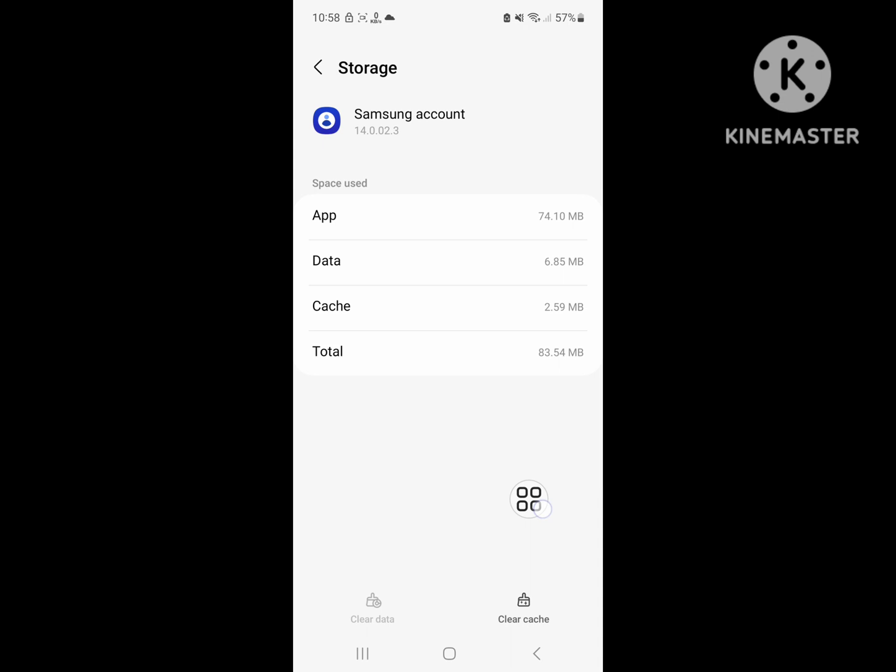
- Clear the Samsung account cache, then force stop the app and confirm with OK
left_click(523, 607)
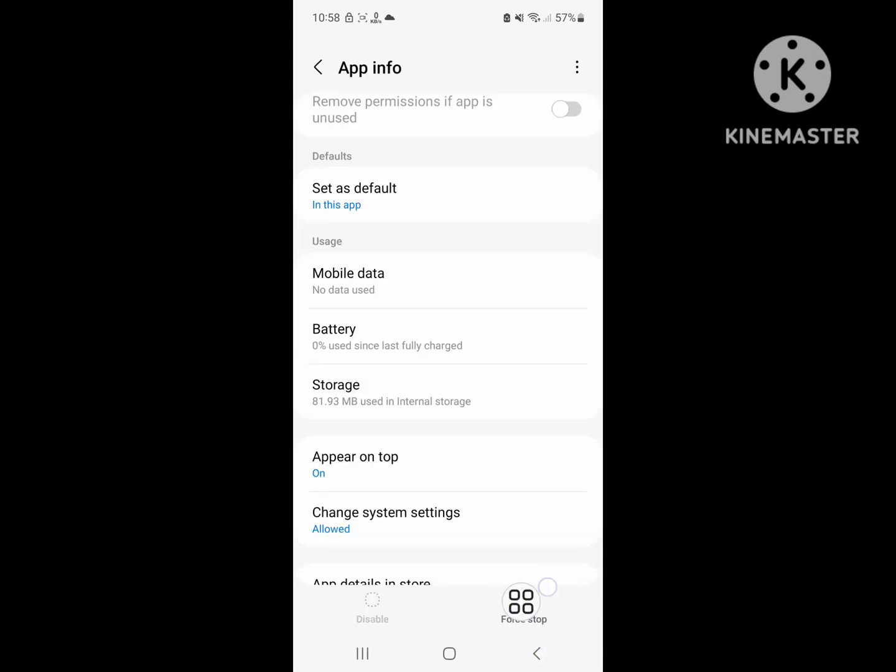
left_click(523, 604)
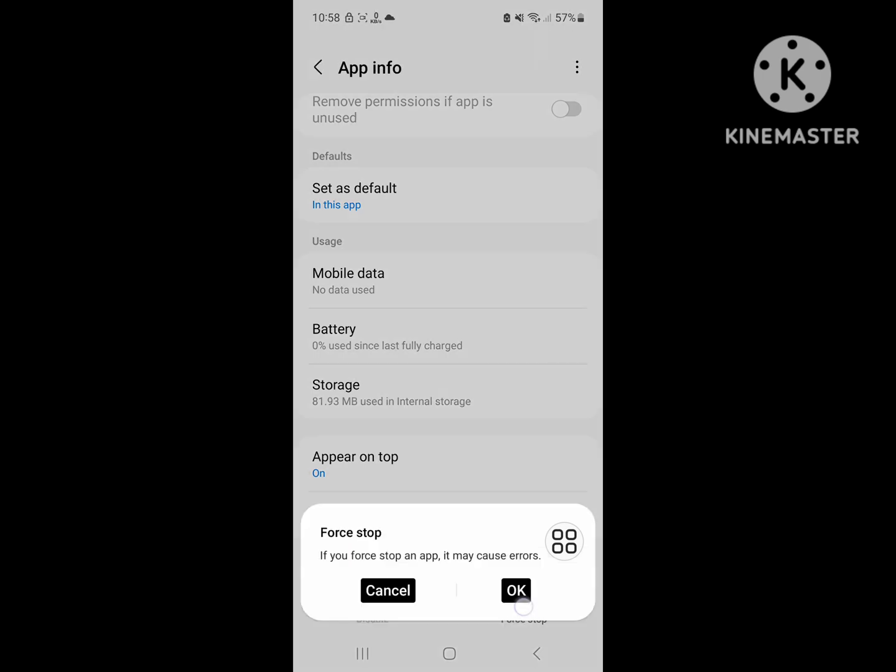
left_click(515, 590)
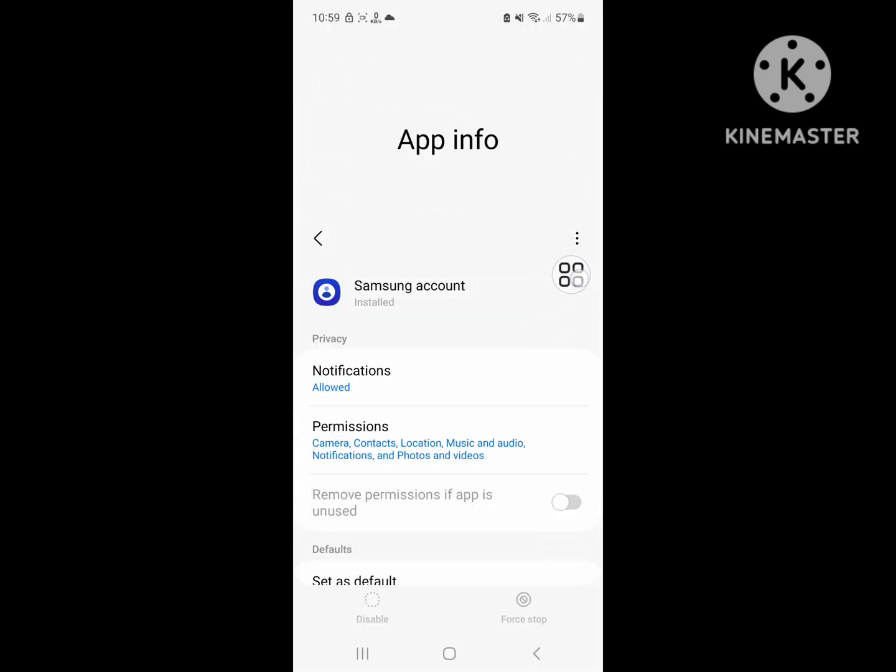
- Uninstall the Samsung account app's updates via the three-dot menu and confirm
left_click(576, 239)
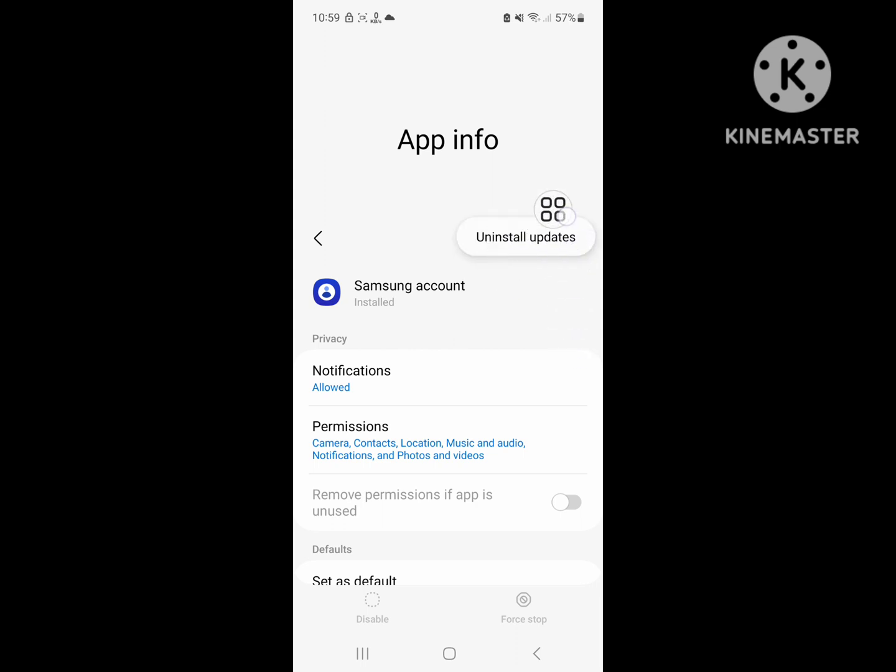
left_click(526, 236)
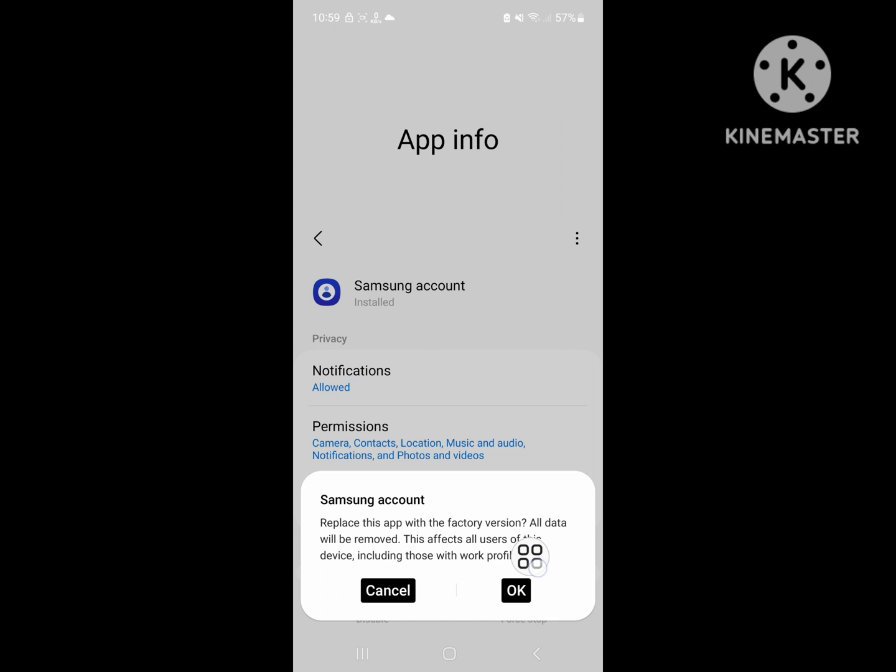
left_click(515, 590)
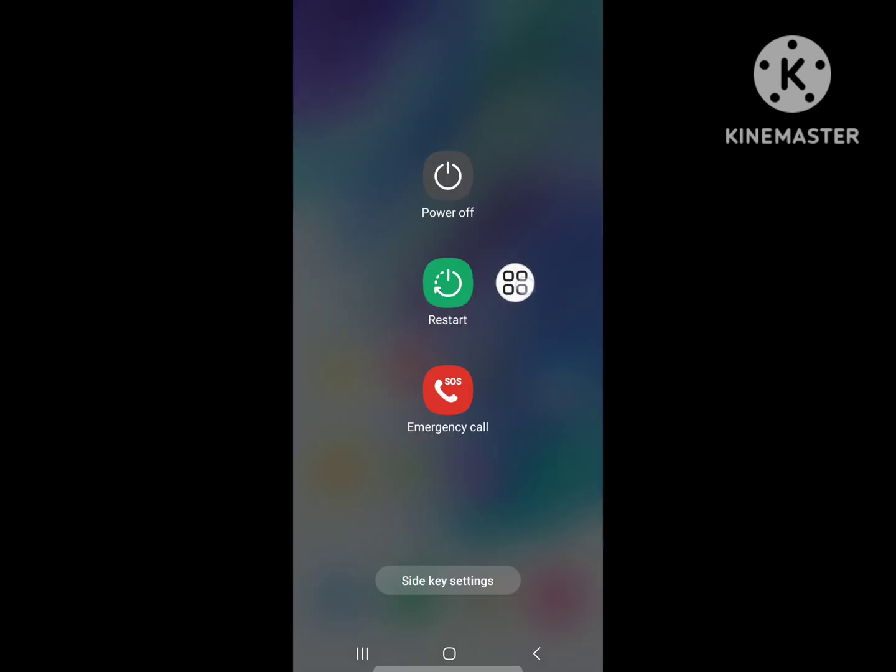
- Restart the phone from the power menu and relaunch Settings afterwards
left_click(448, 283)
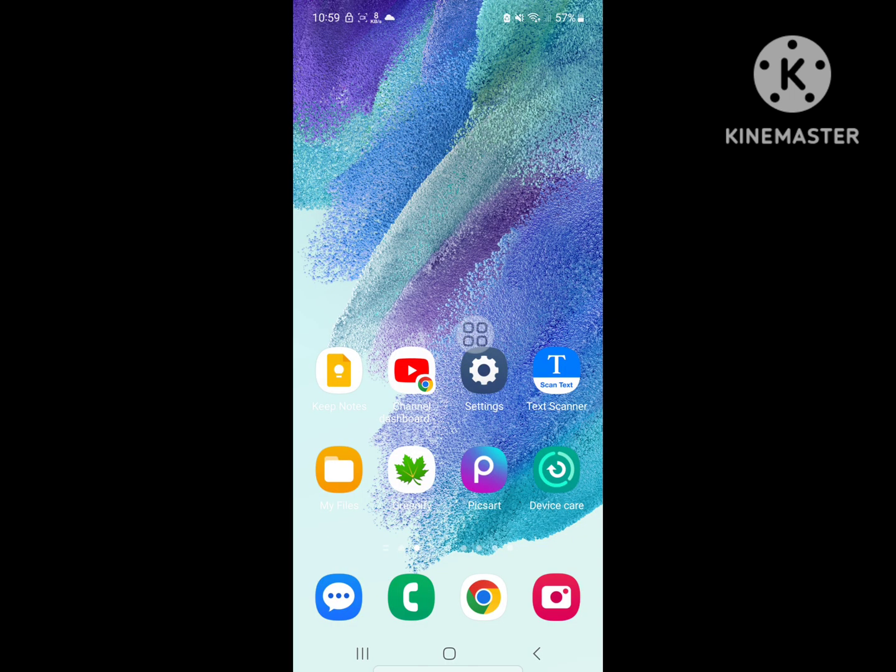
left_click(484, 371)
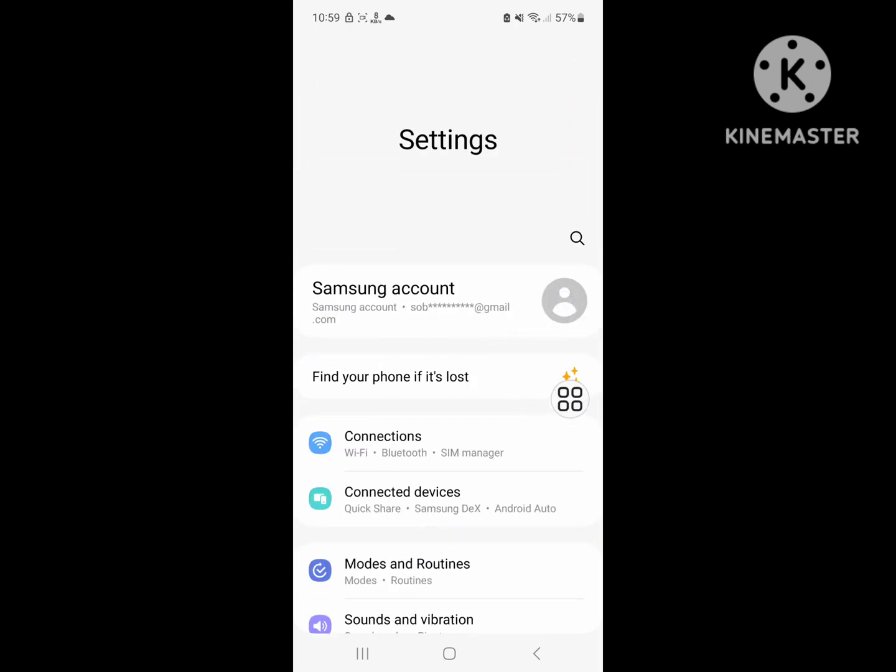
- Sign in to Samsung account, ticking 'I have read and agree to all' and choosing Agree
left_click(383, 301)
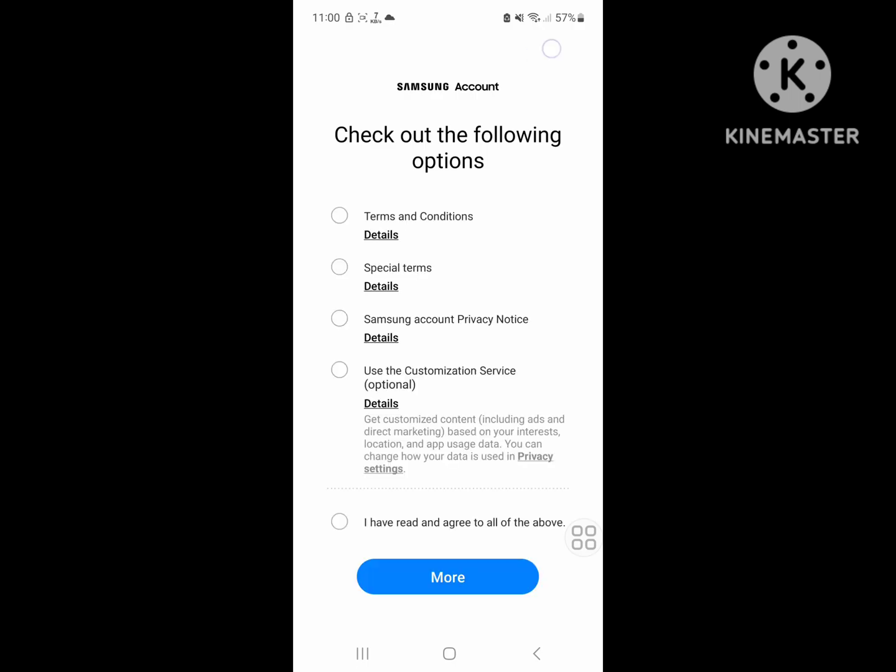
left_click(338, 521)
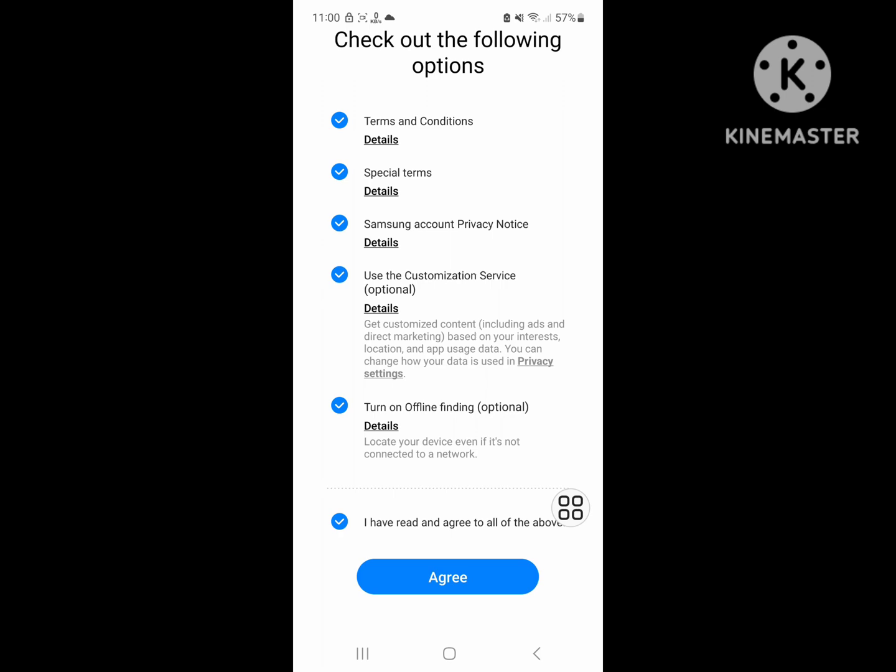
left_click(448, 576)
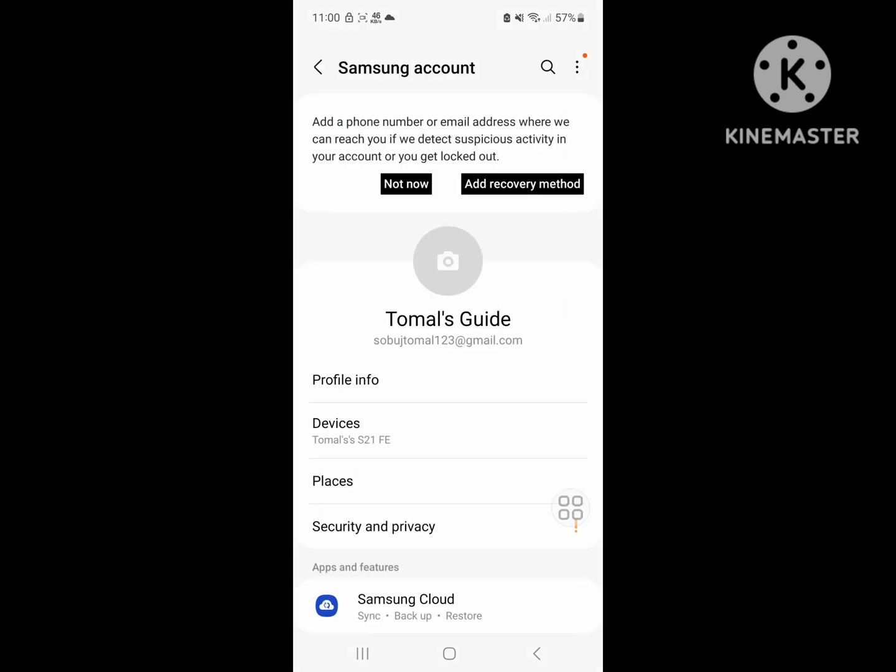